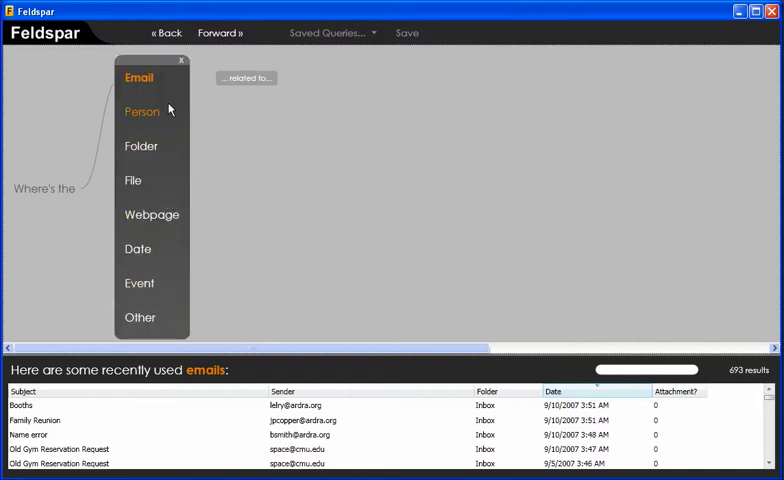
Step: Build a Person related to Event query, narrowing results to 12 people
click(138, 77)
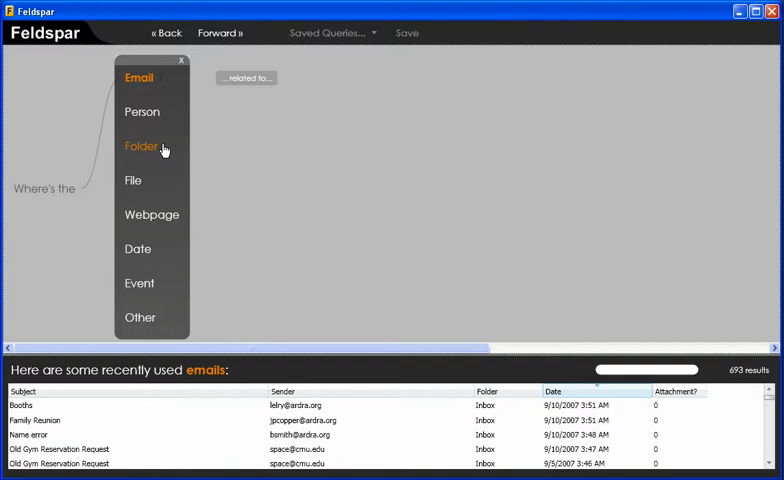
mouse_move(148, 112)
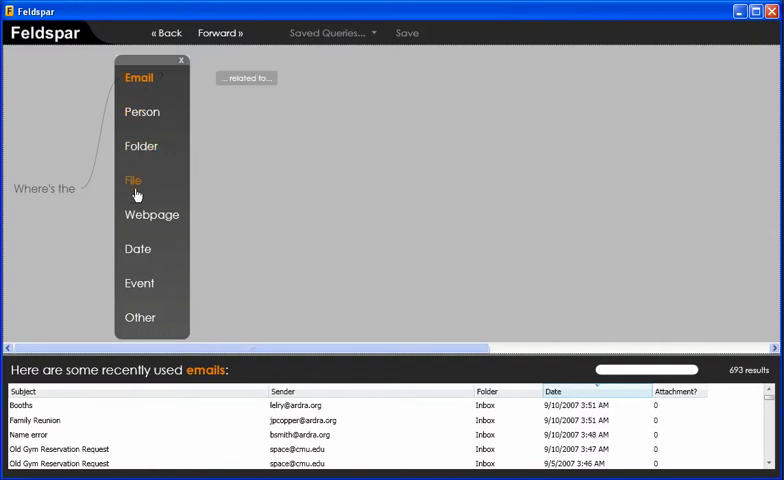
mouse_move(139, 283)
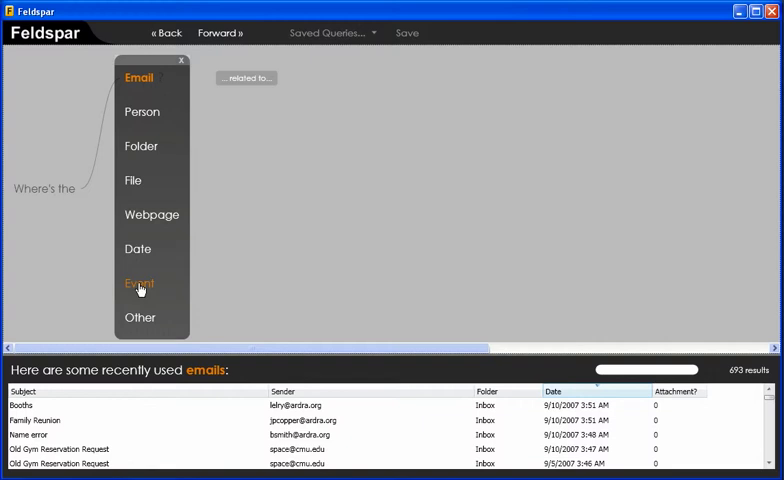
mouse_move(152, 214)
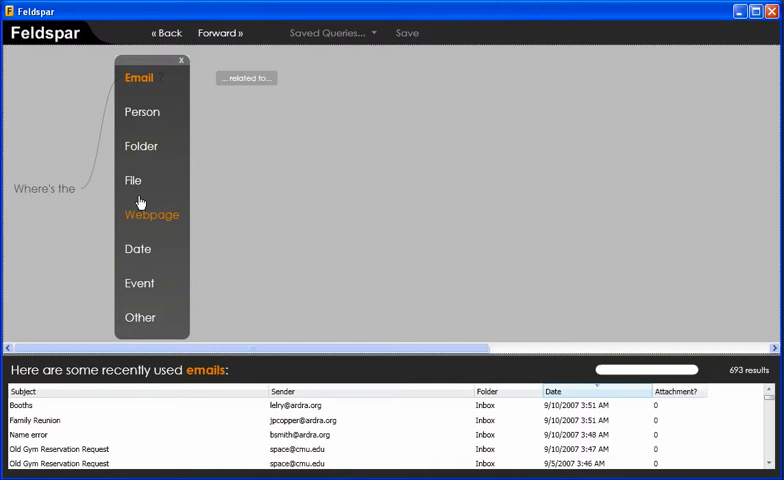
click(142, 111)
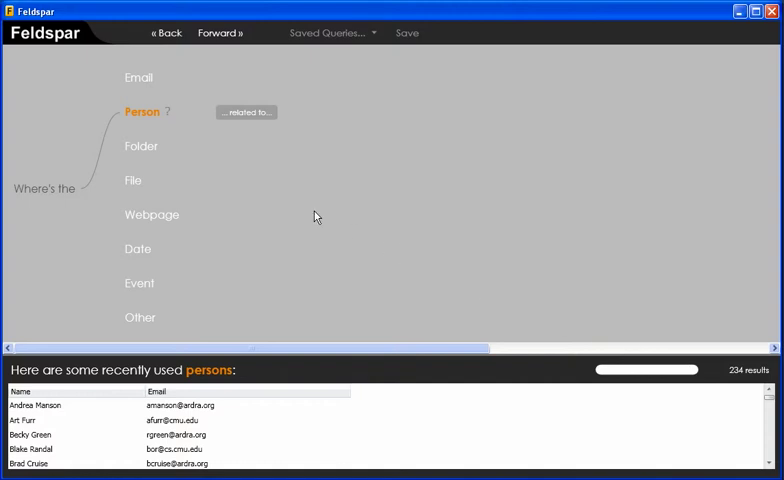
click(245, 111)
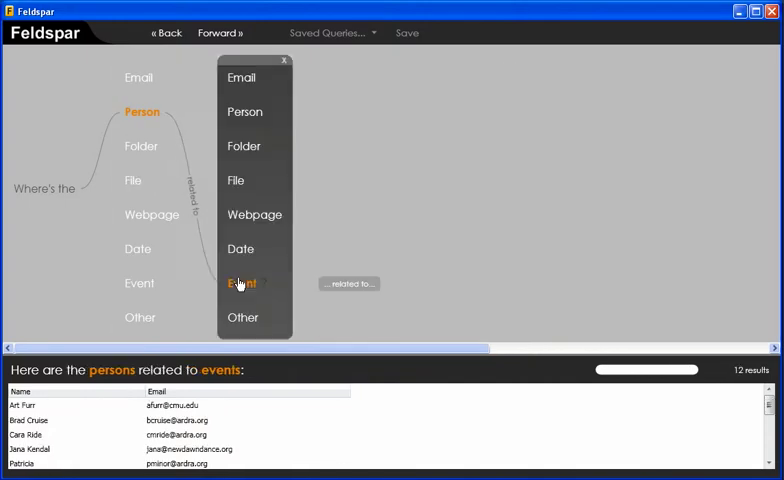
click(241, 283)
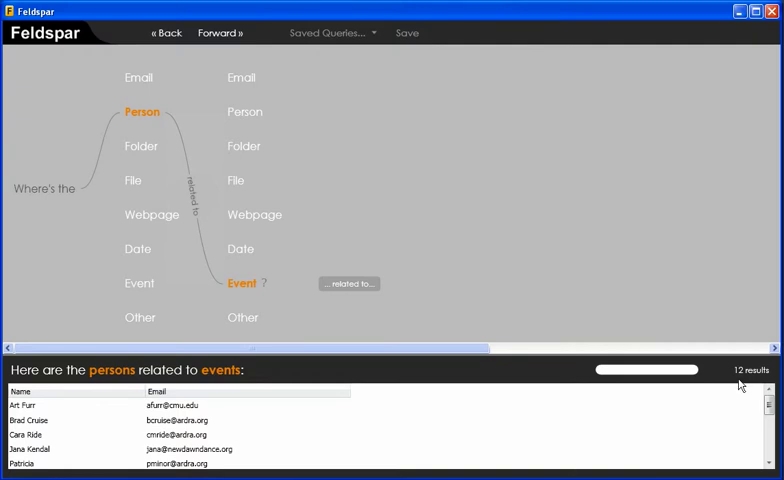
mouse_move(349, 283)
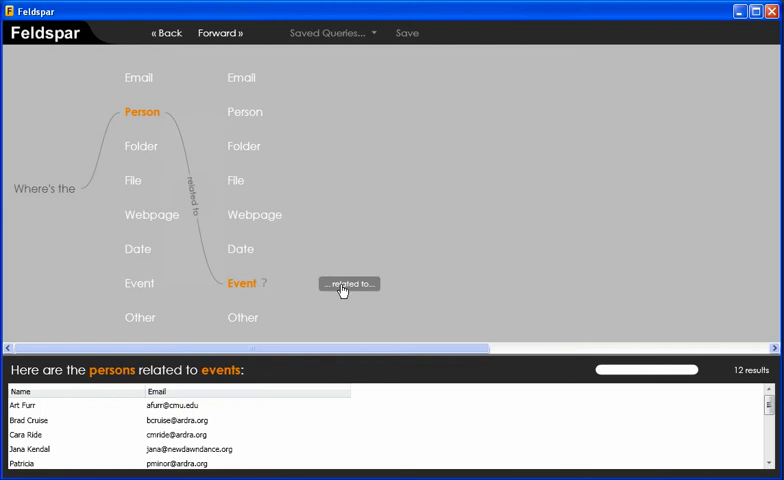
click(349, 283)
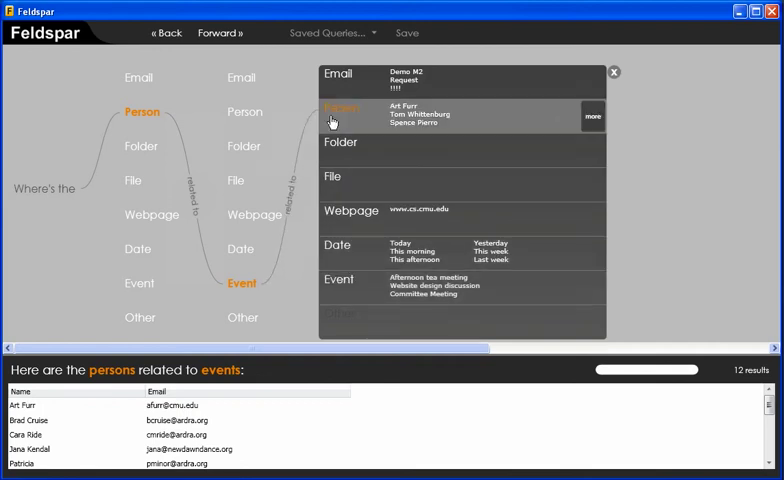
mouse_move(505, 120)
text(ca)
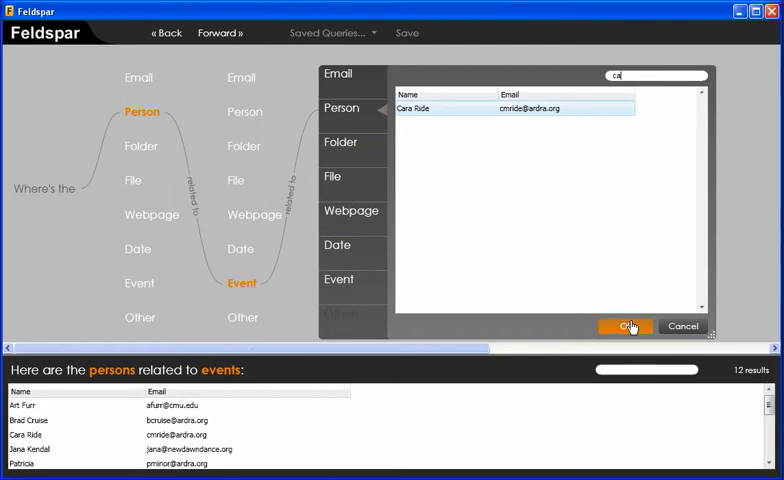
click(626, 326)
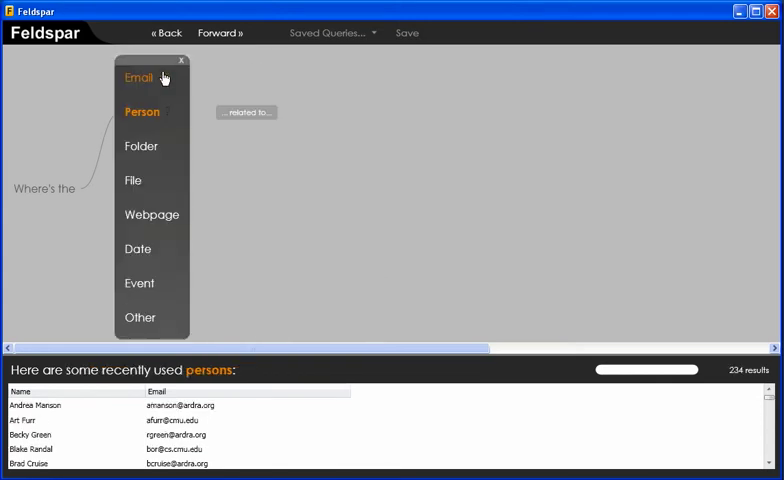
mouse_move(138, 82)
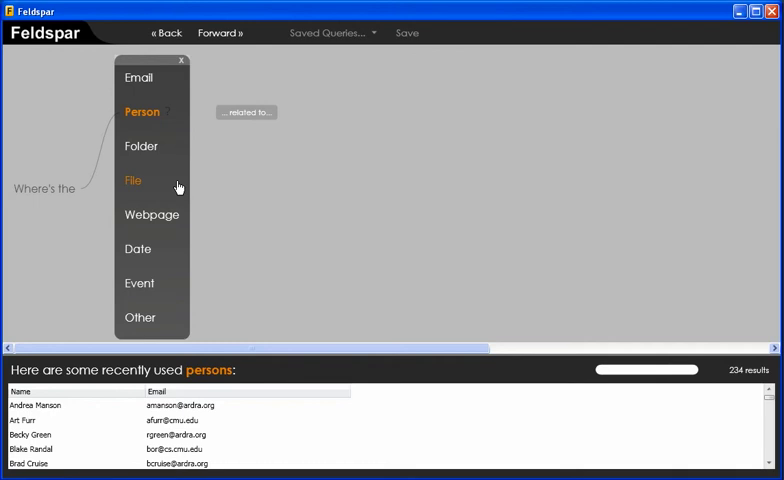
Step: Query webpages via emails, persons and events dated June 2007, leaving one result
click(151, 214)
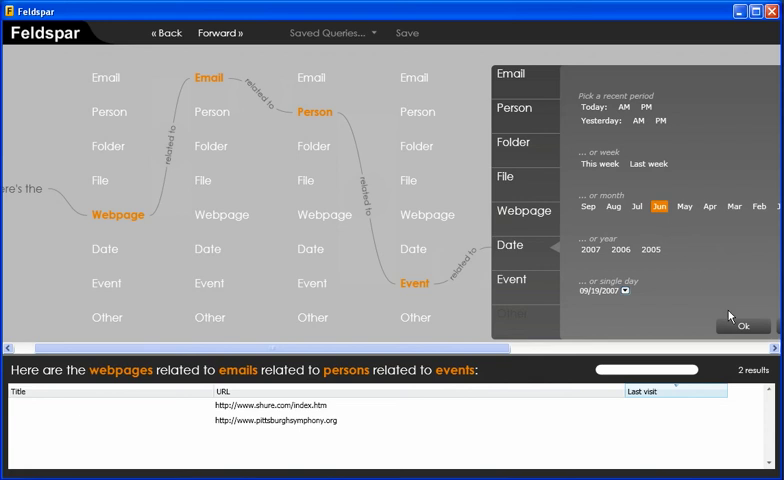
click(742, 325)
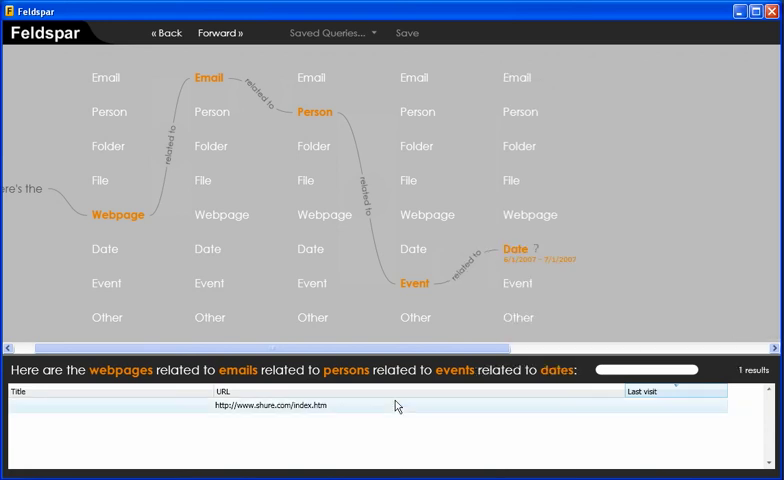